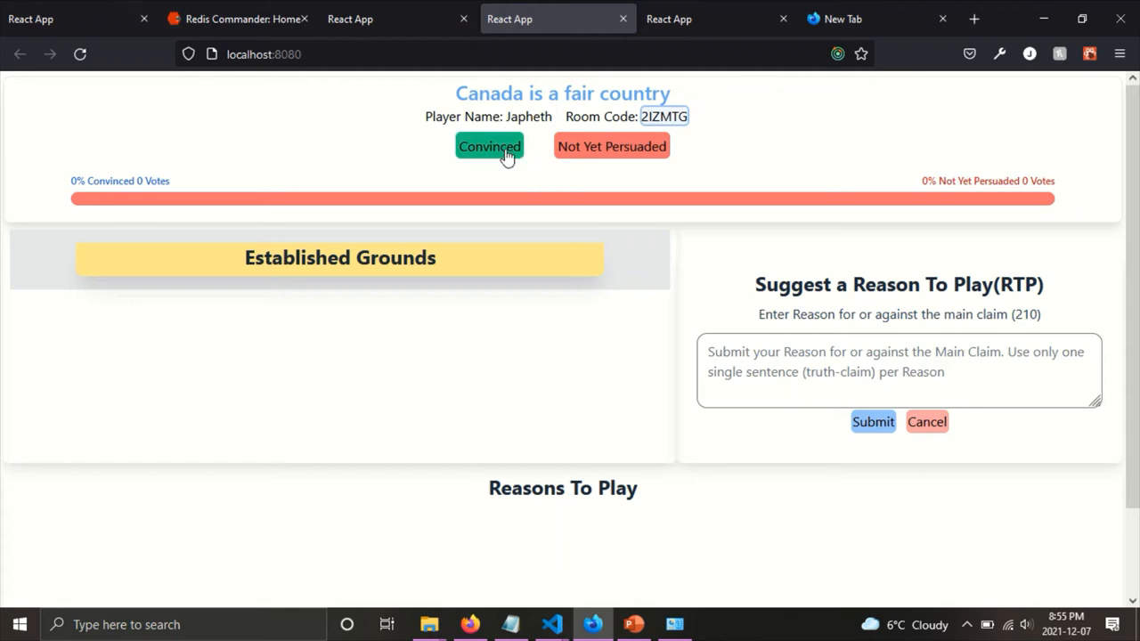
- Vote Convinced on 'Canada is a fair country', registering the first vote at 100%
left_click(488, 146)
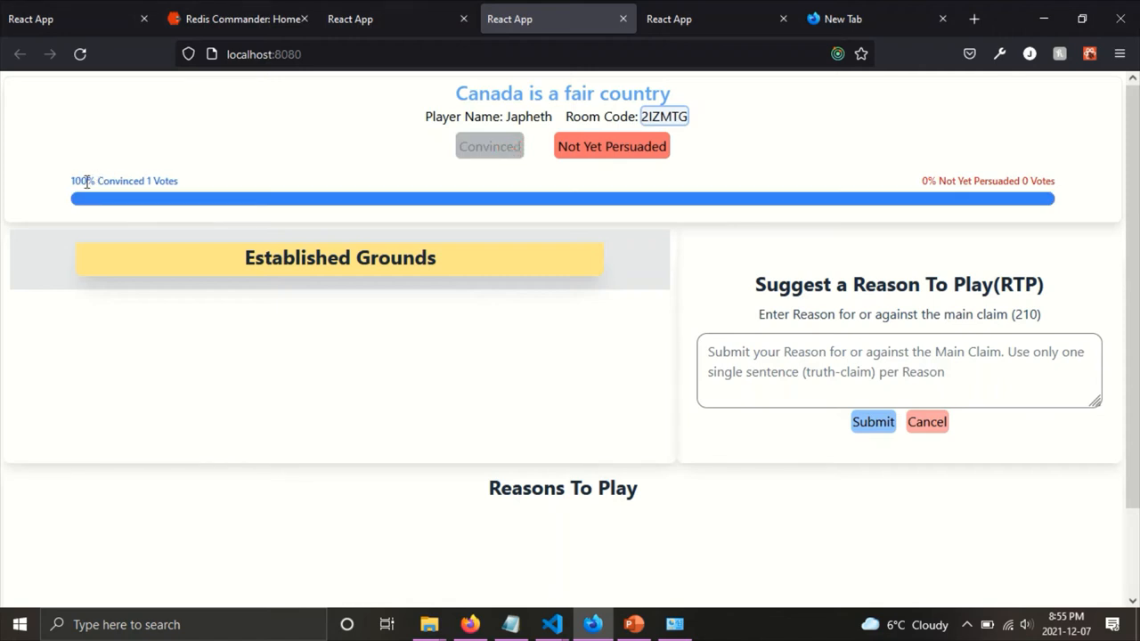